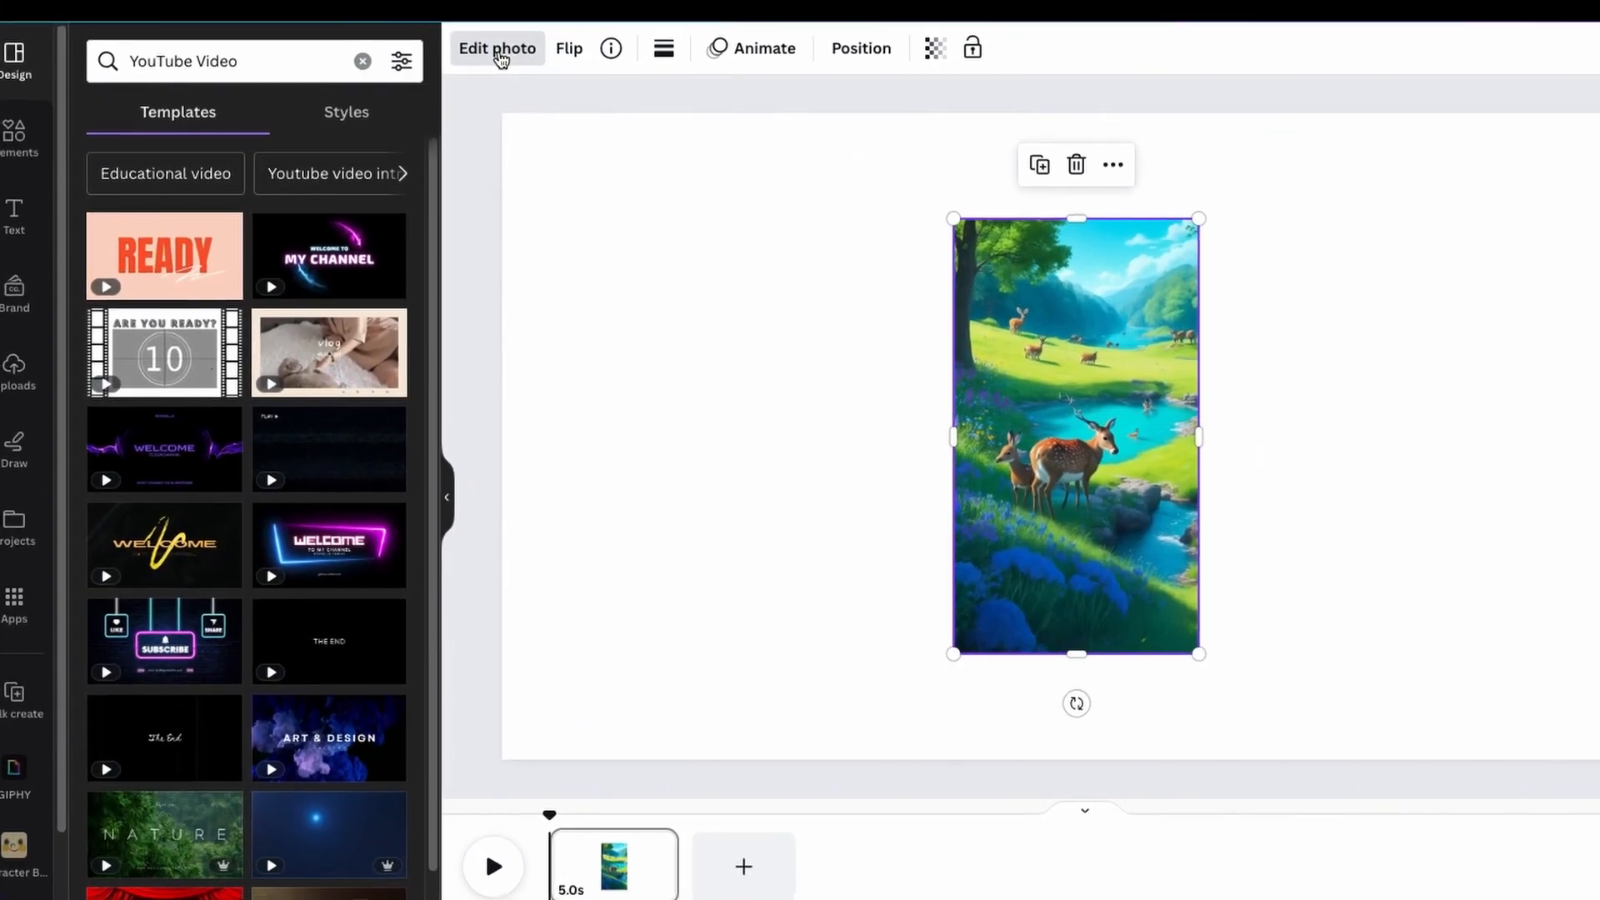
Open the meadow photo's editing options to expand it to 16:9
left_click(497, 48)
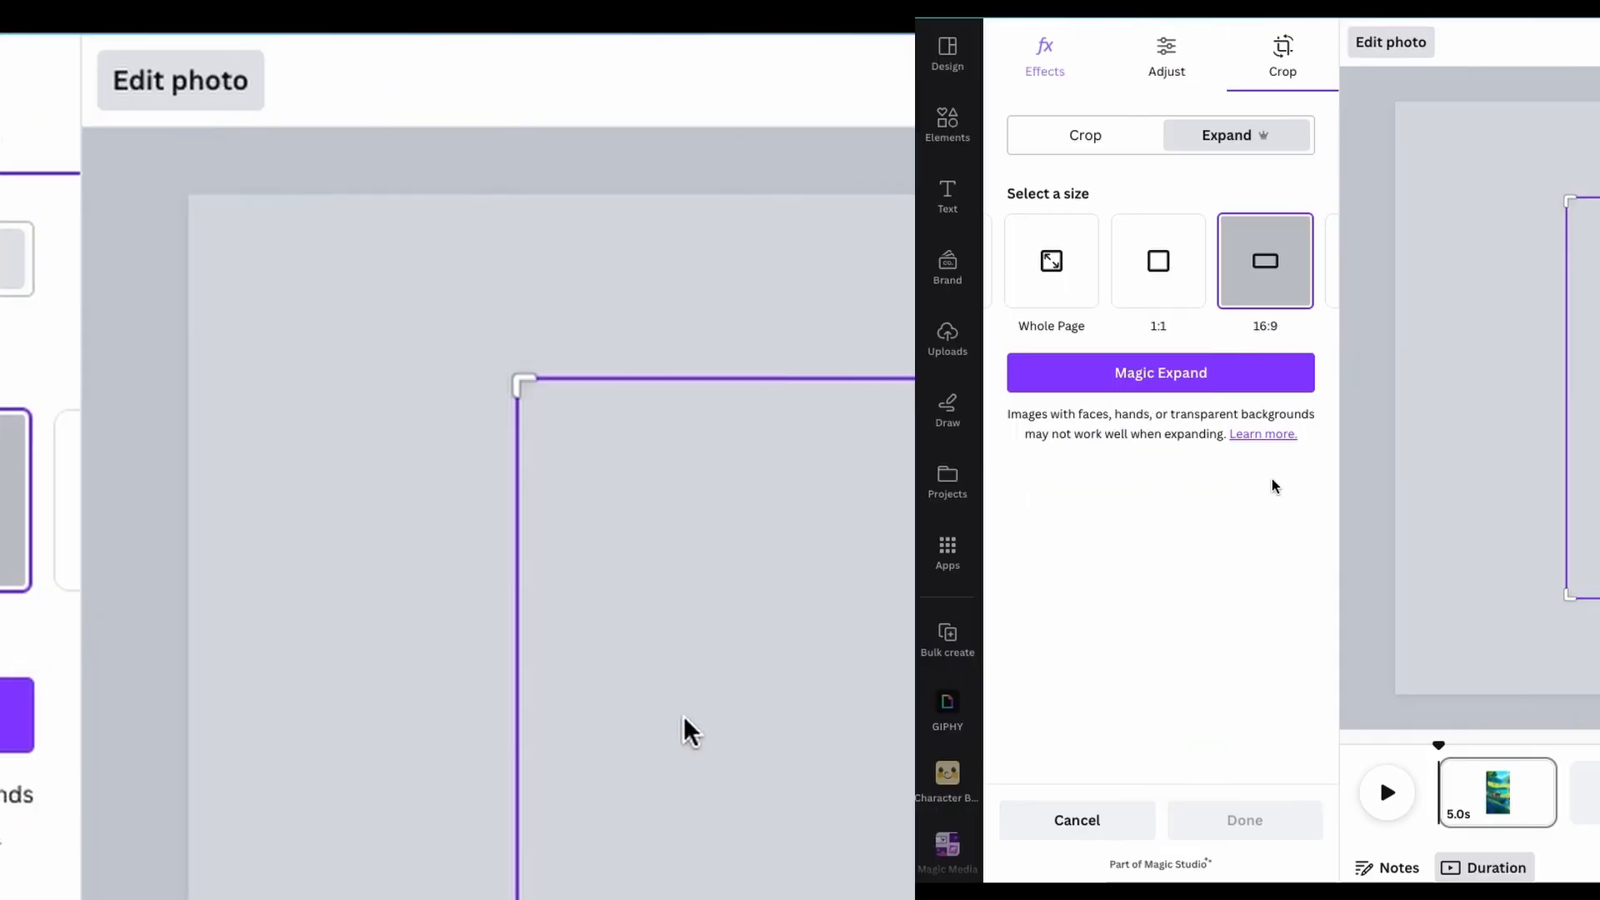
Apply Magic Expand so the deer photo fills the wide 16:9 page
left_click(1159, 372)
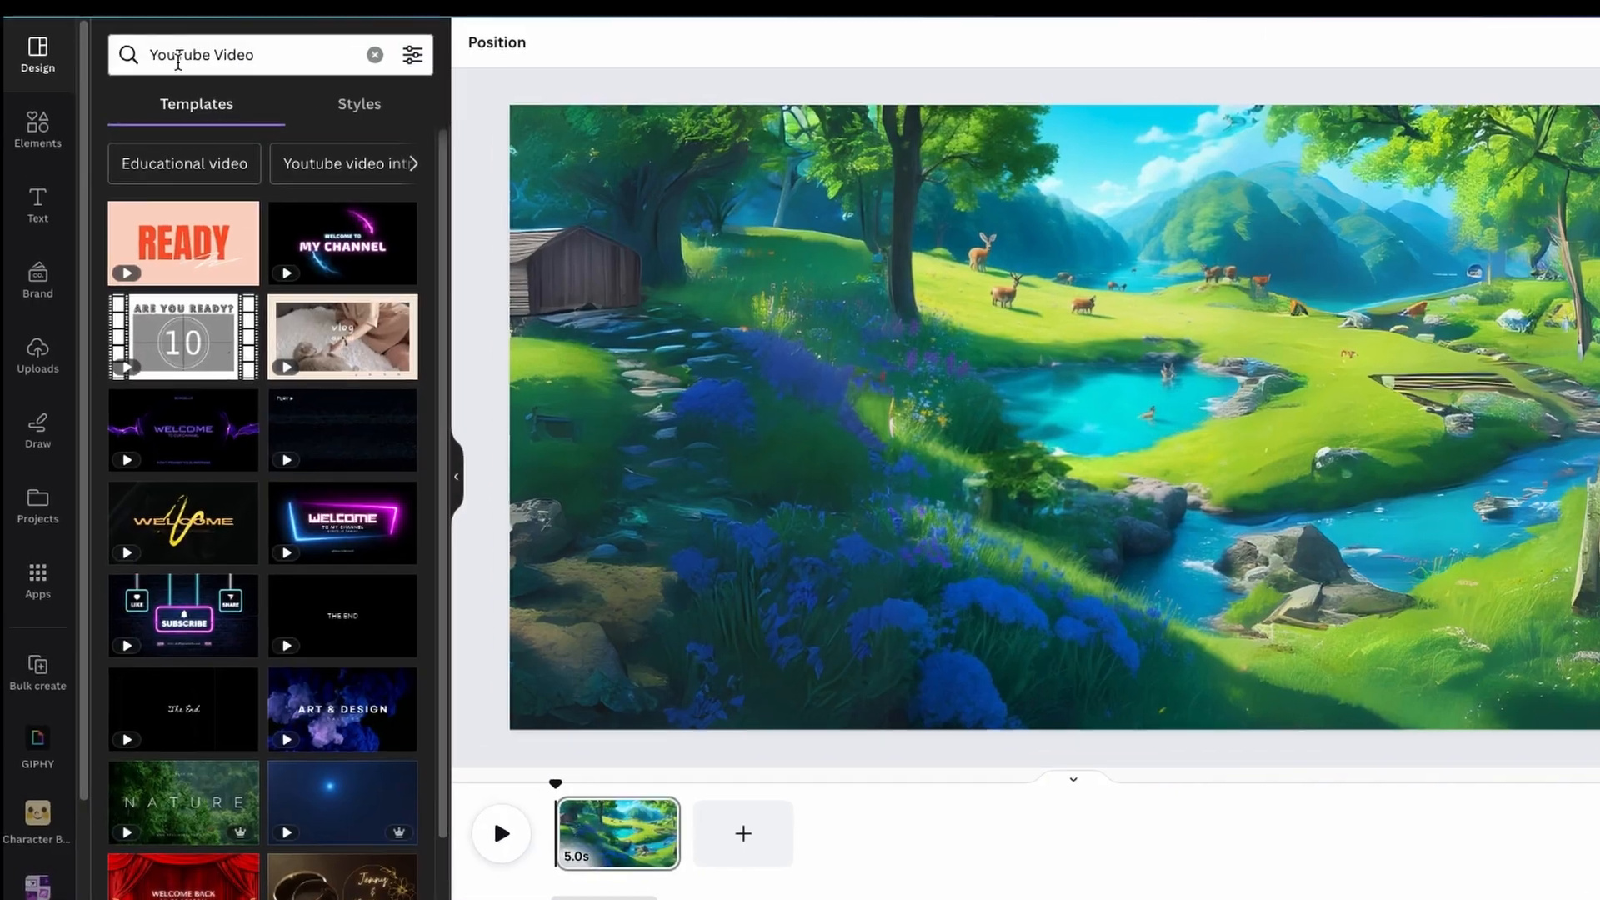
left_click(38, 130)
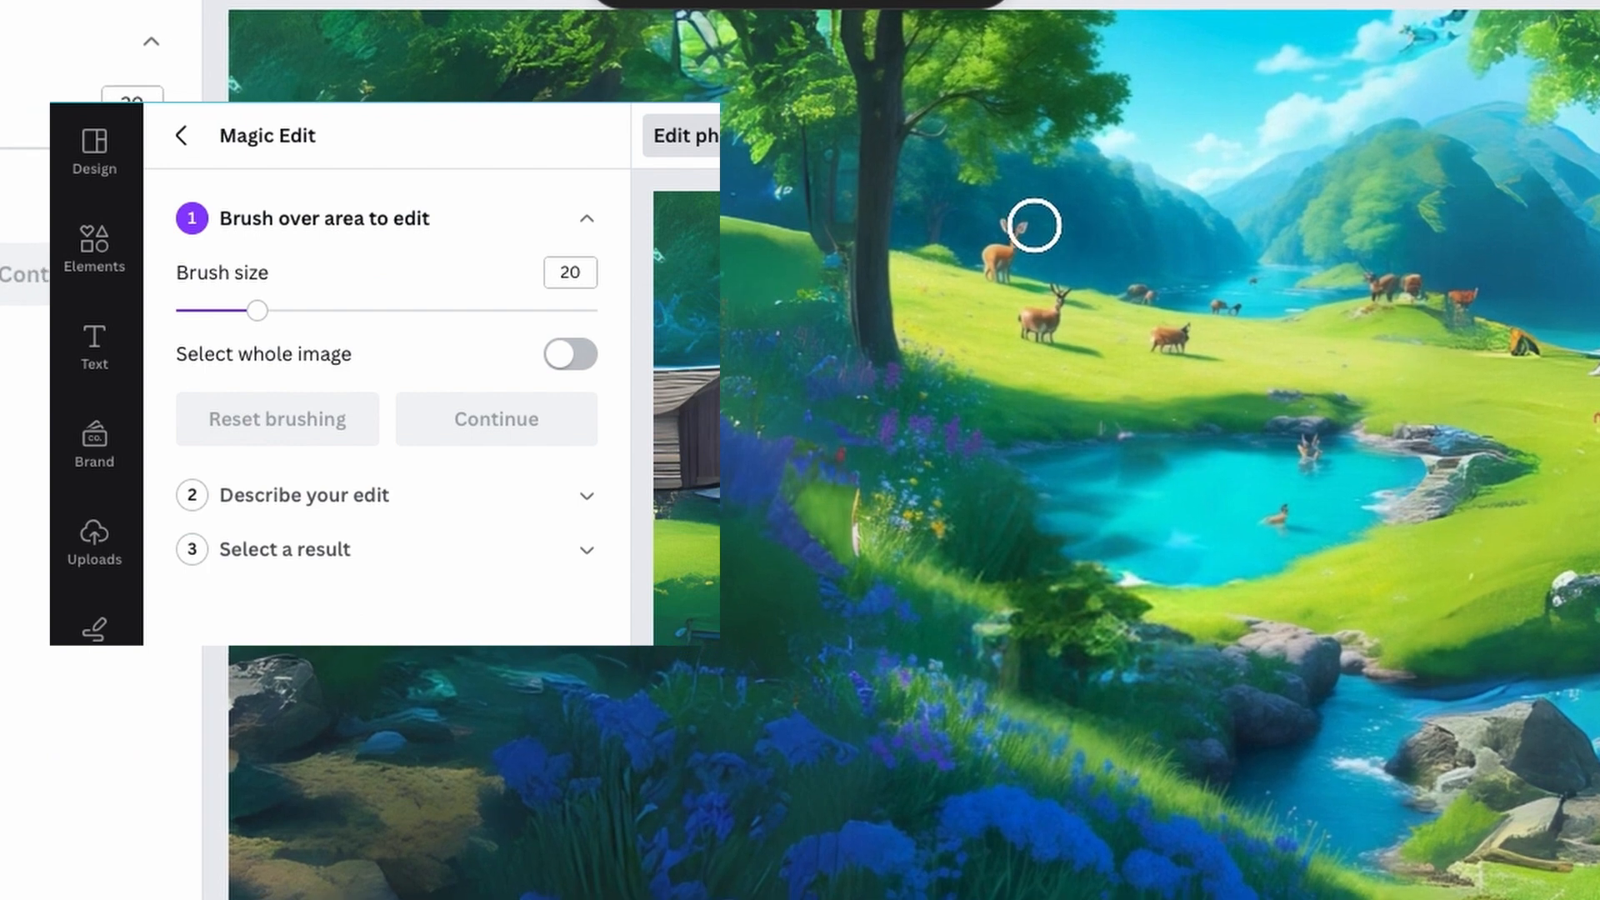
Brush a hillside spot and generate 'lion' options with Magic Edit
left_click_drag(1033, 227, 1015, 273)
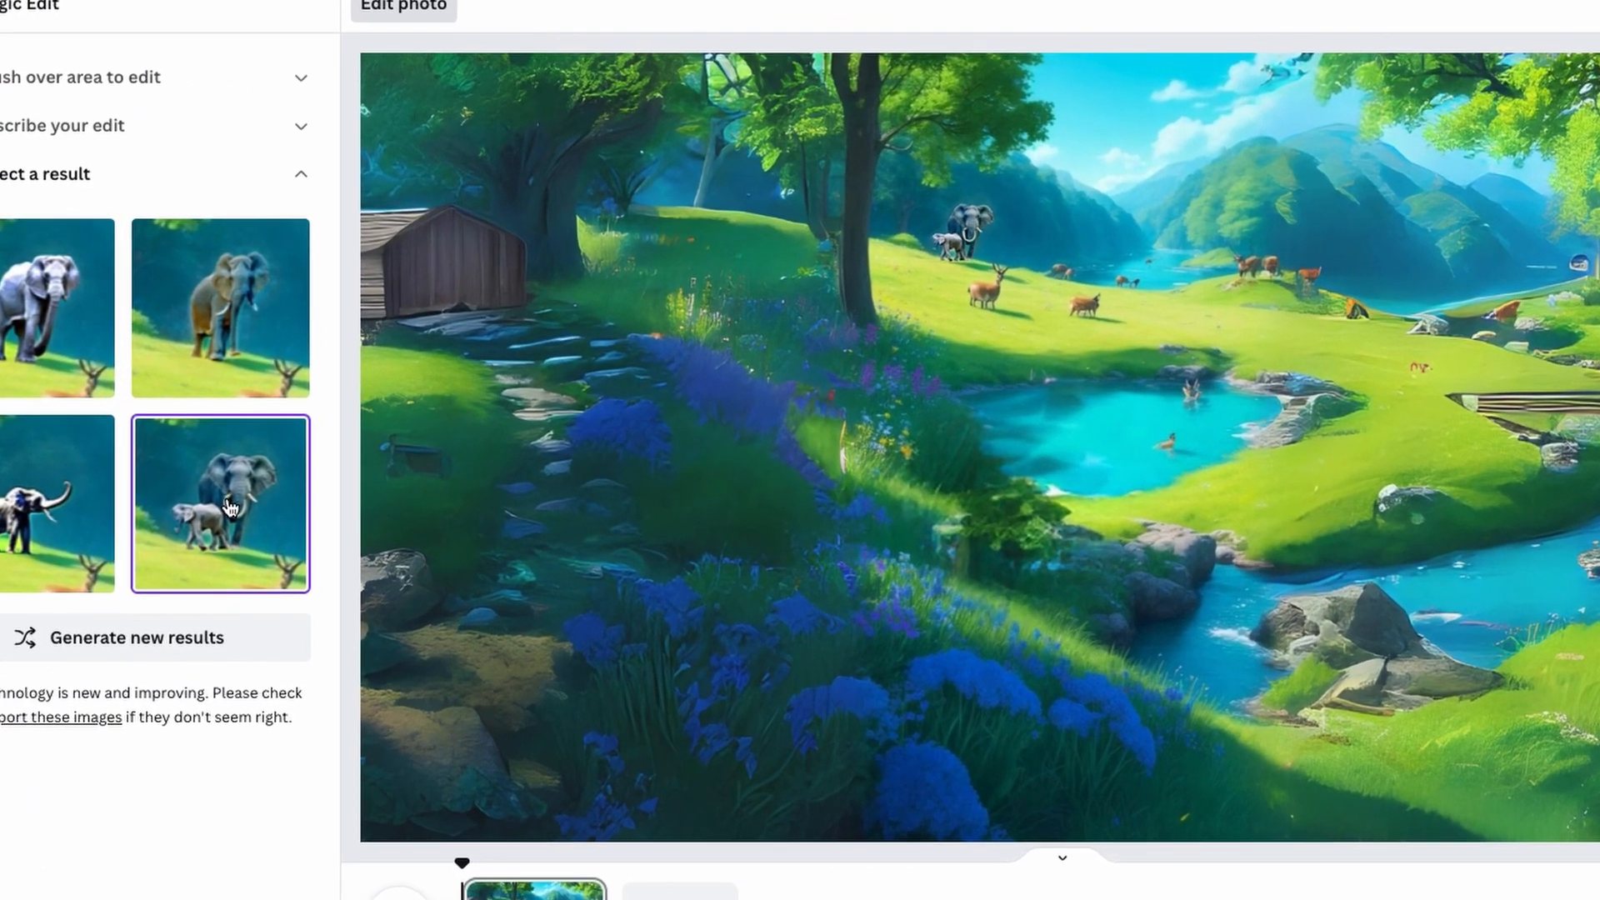
type("lion")
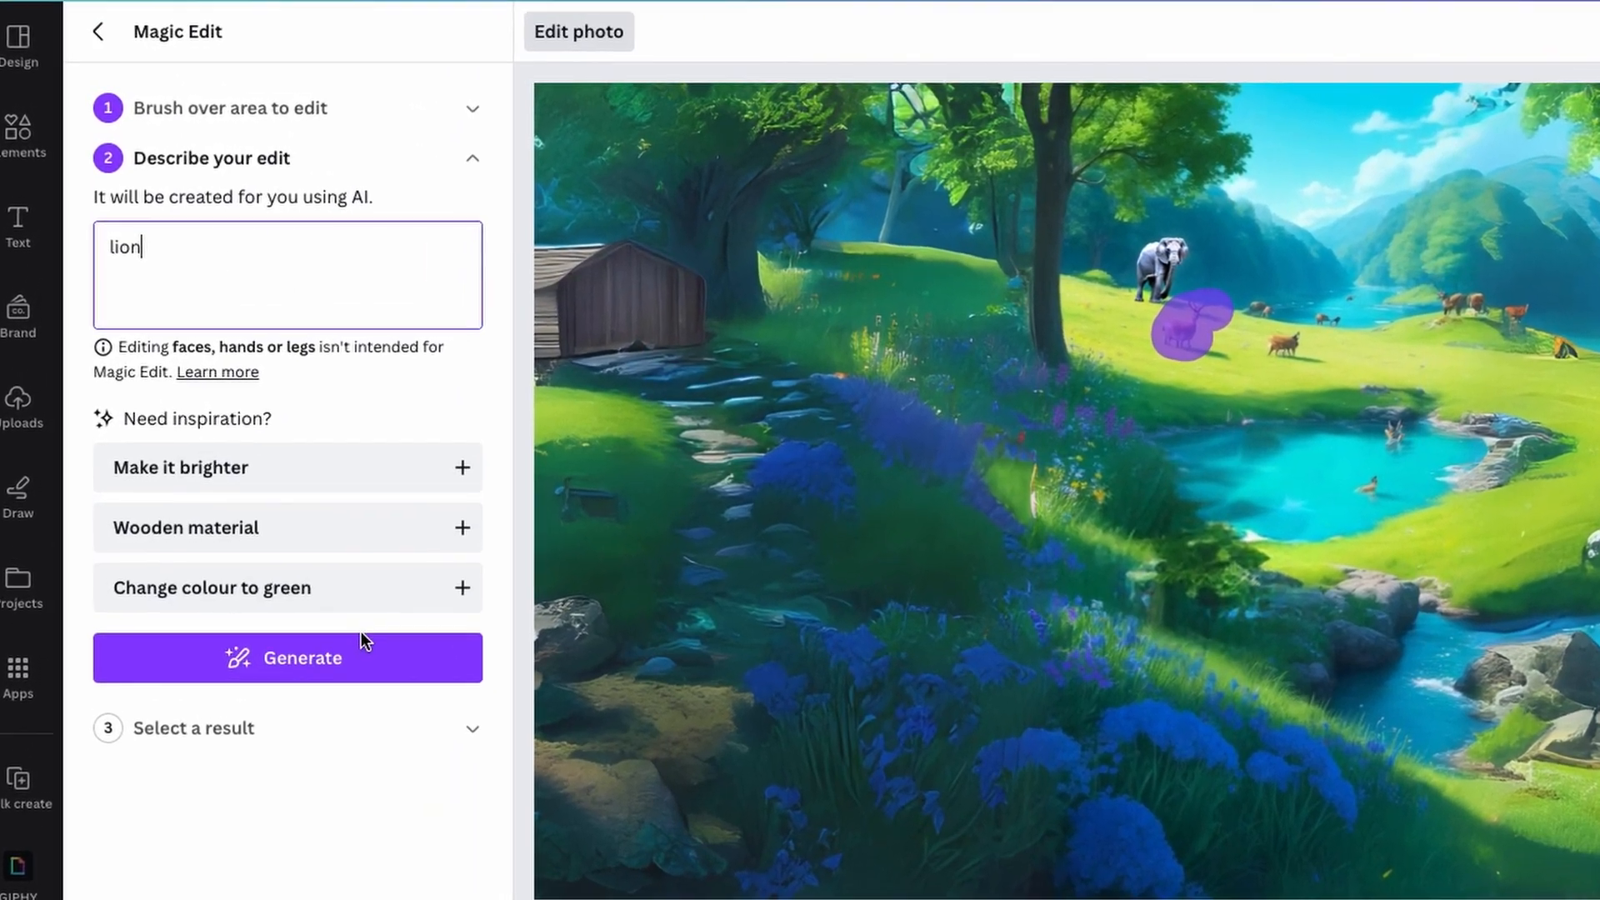
left_click(287, 658)
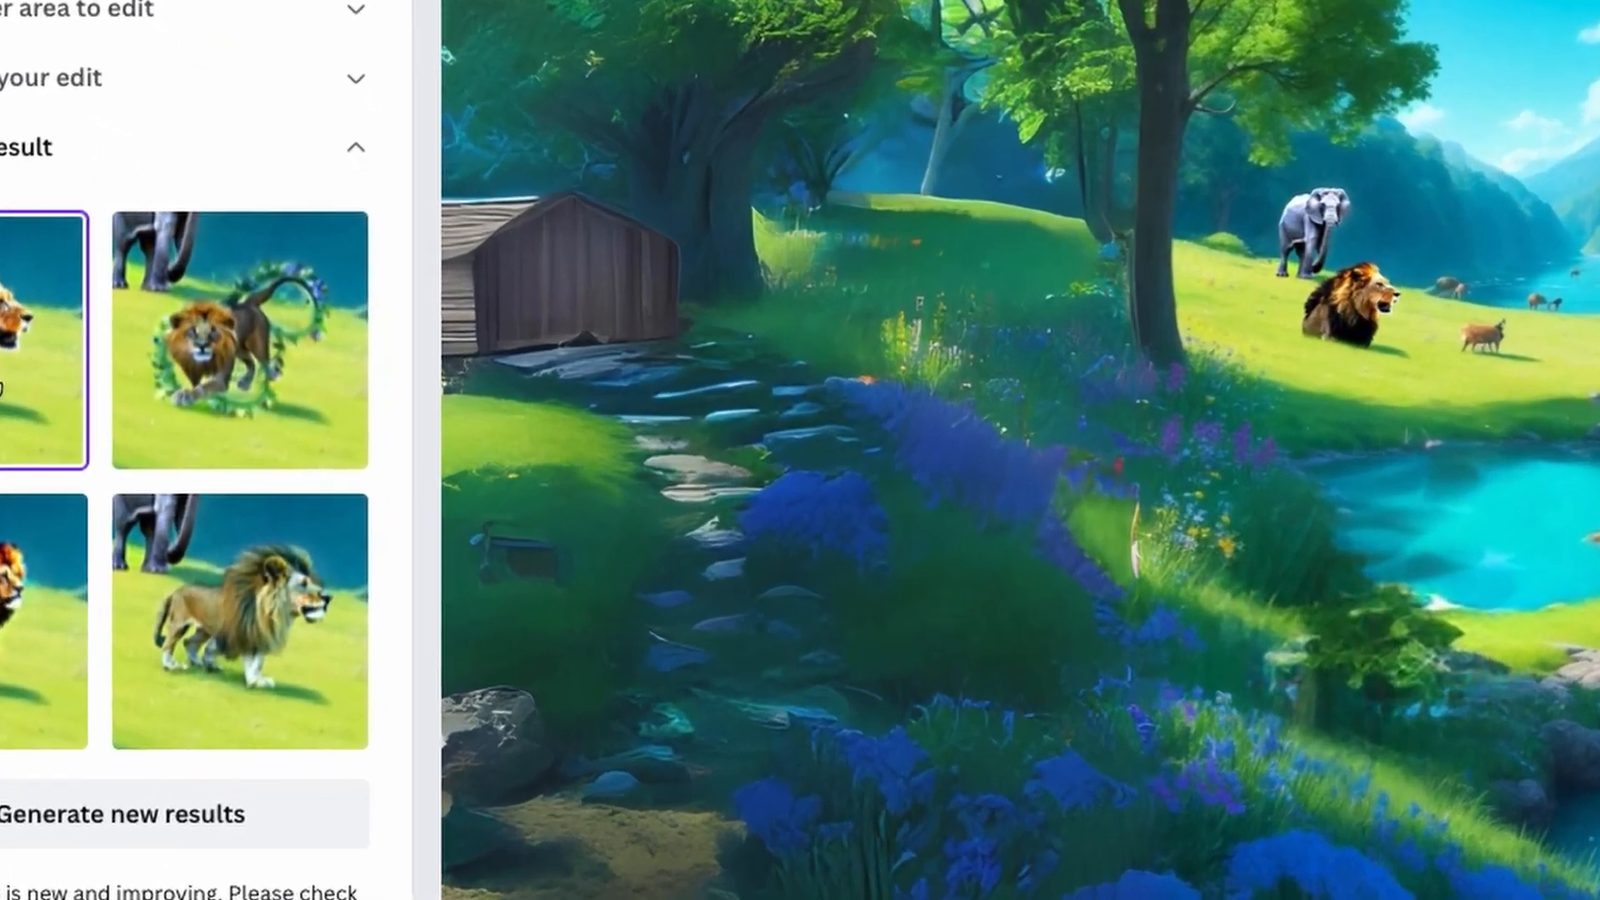